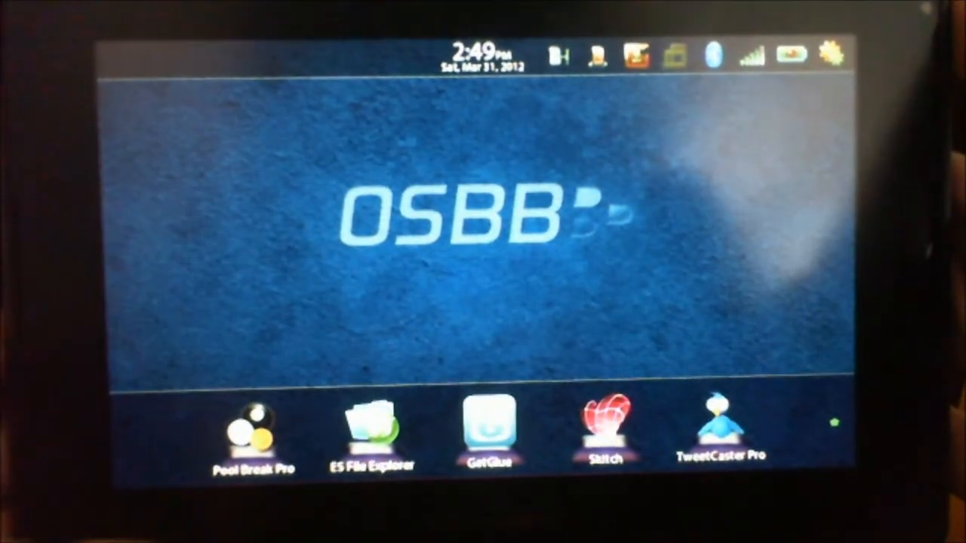
- Launch Pool Break Pro from the home screen dock
left_click(255, 426)
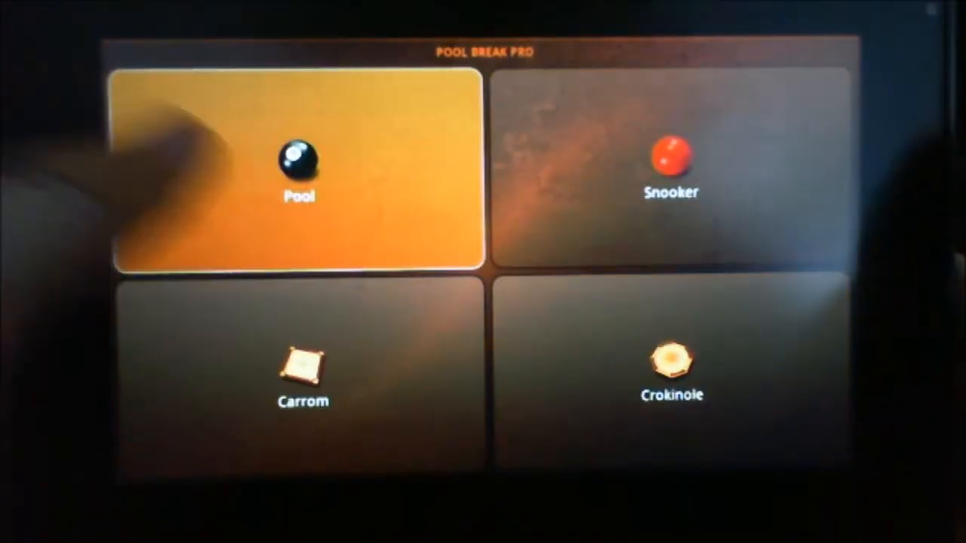
- Choose the Pool game and start it with the balls racked
left_click(298, 173)
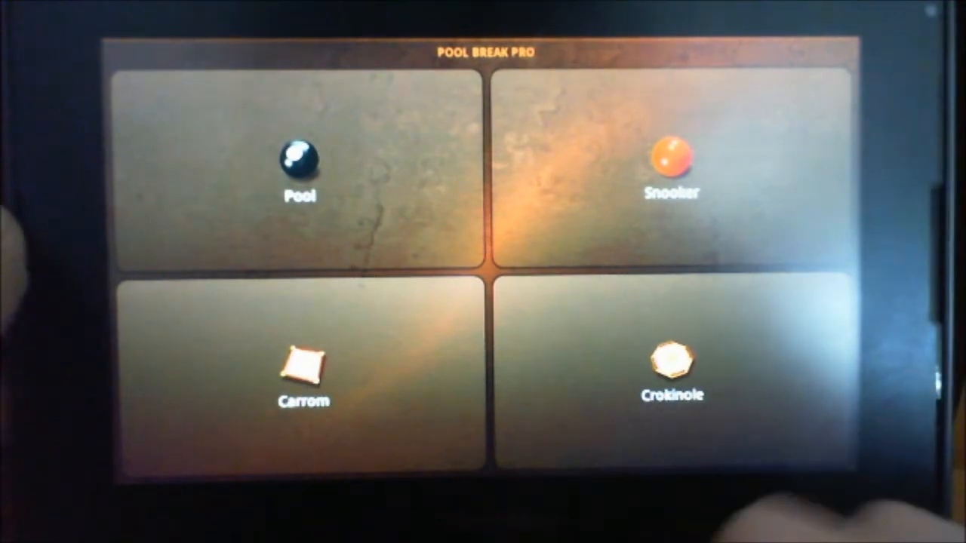
left_click(298, 166)
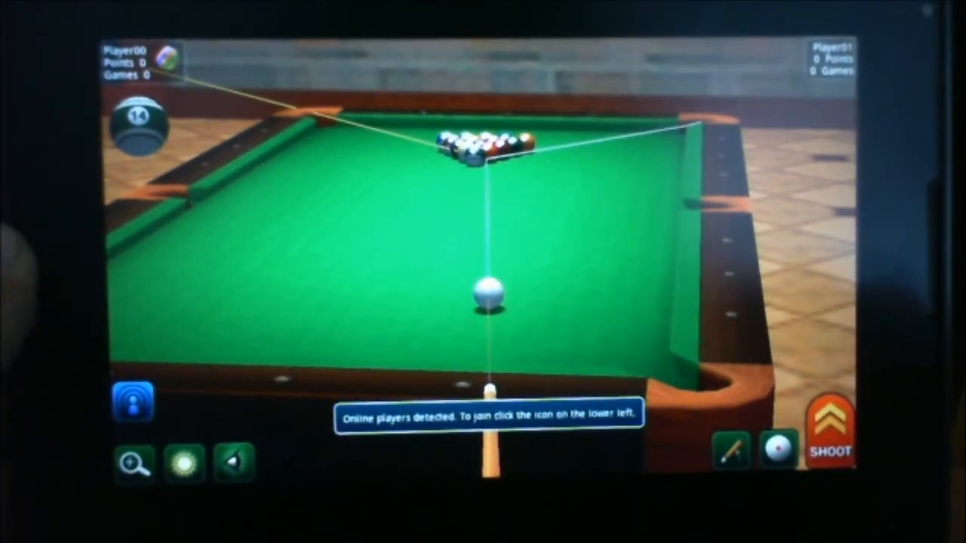
- Take the break shot, dismiss the scratch foul, and shoot again toward the pack
left_click(828, 434)
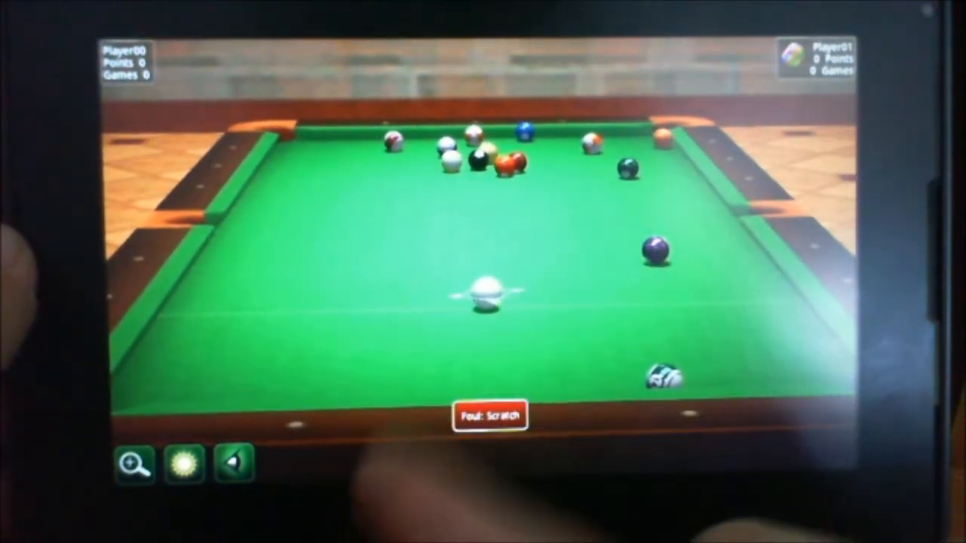
left_click(475, 302)
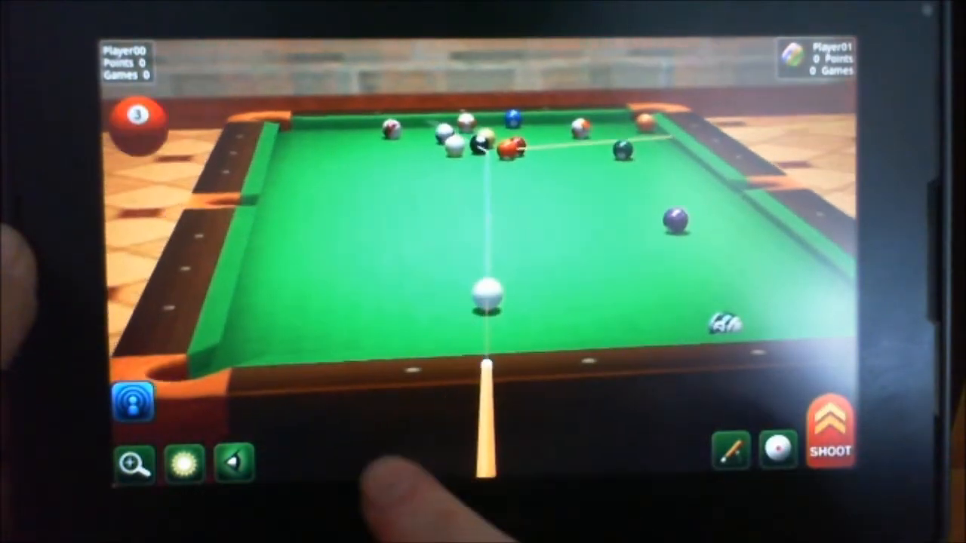
left_click(828, 426)
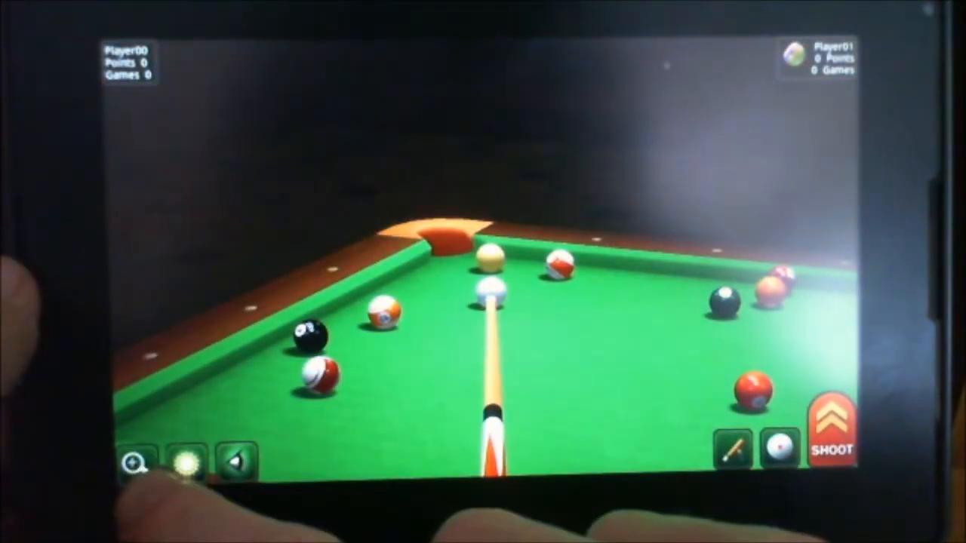
left_click(235, 463)
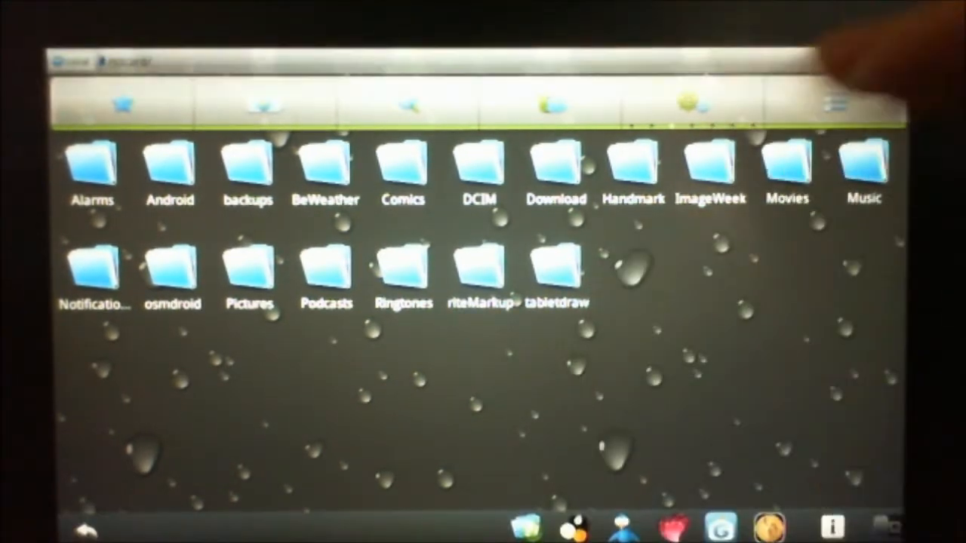
- Reach ES File Explorer's Theme Settings and select a theme option to change
left_click(836, 104)
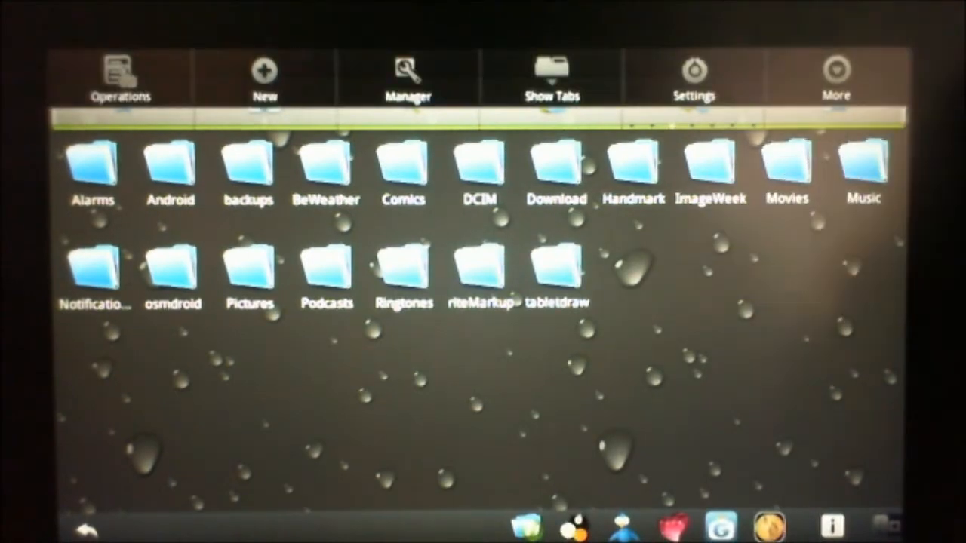
left_click(694, 76)
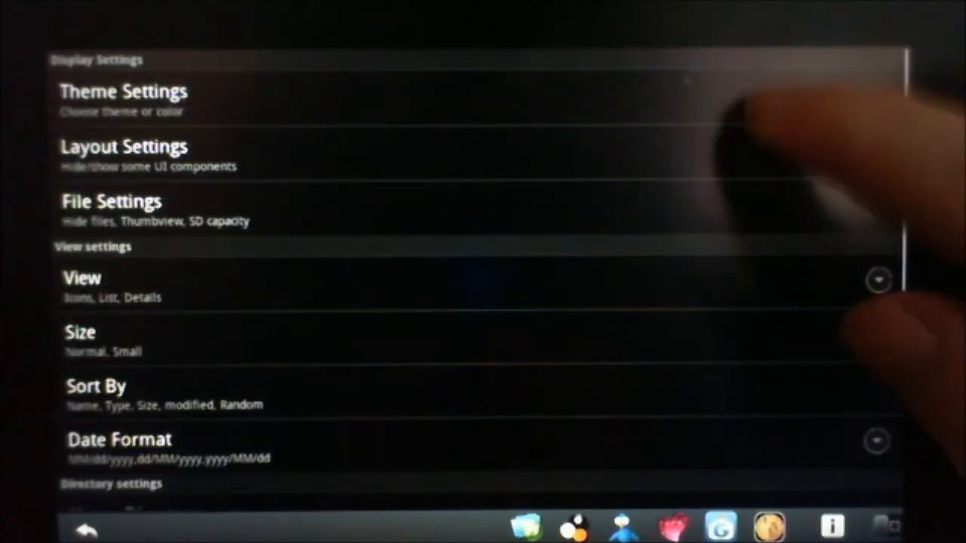
left_click(123, 92)
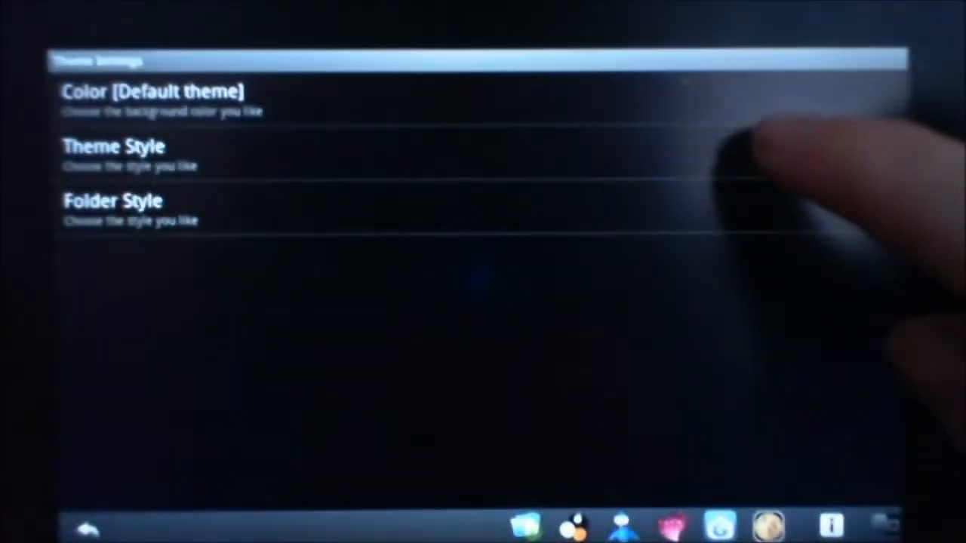
left_click(113, 146)
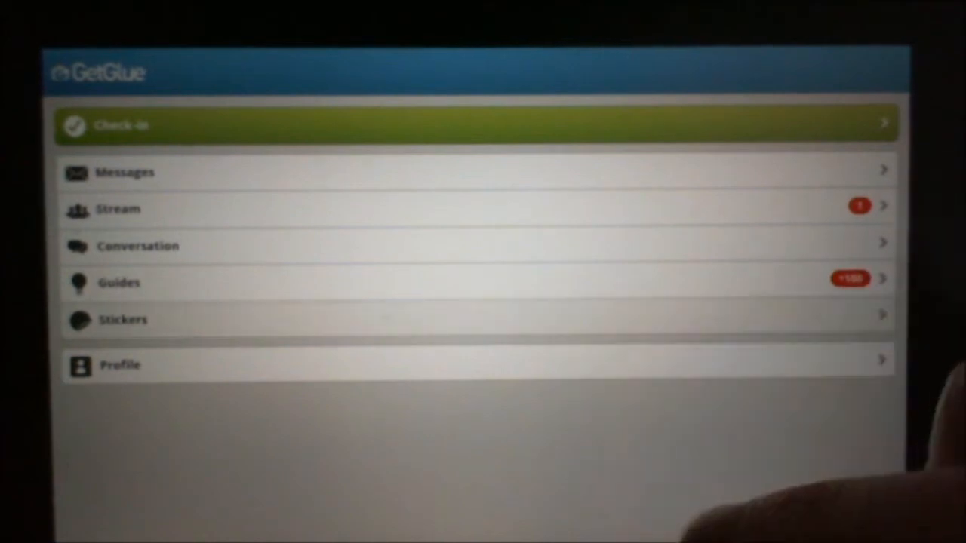
- View the earned stickers and scroll through the sticker list
left_click(123, 319)
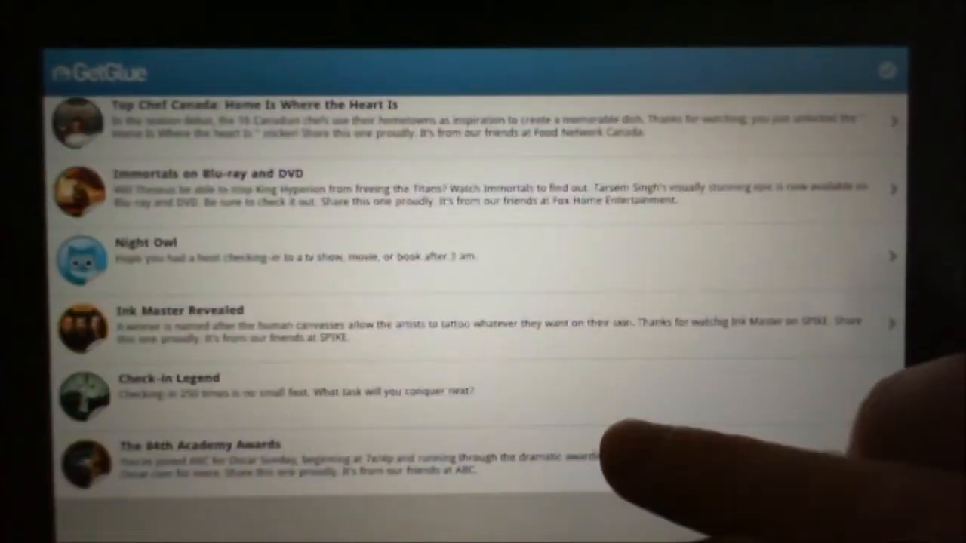
scroll("down", 3)
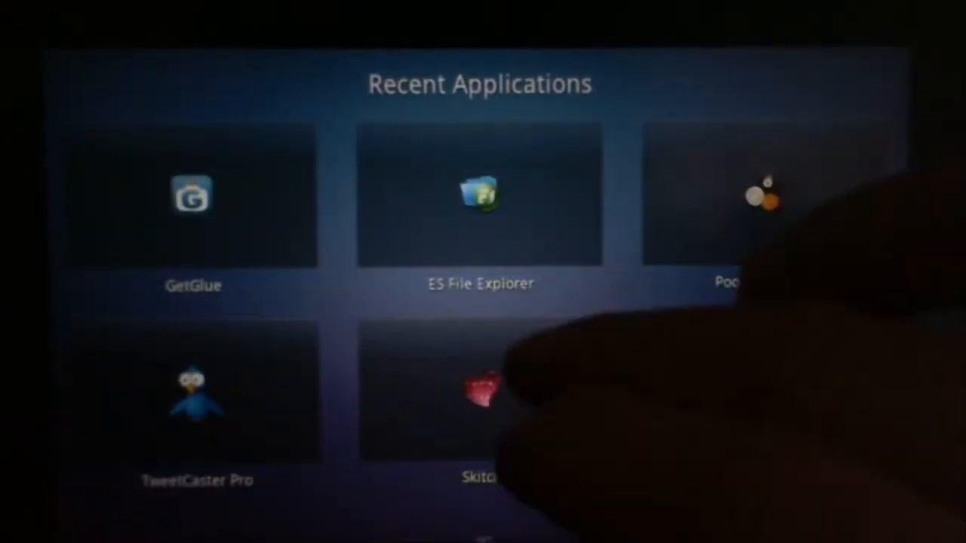
- Return to GetGlue and begin a check-in for the BlackBerry PlayBook recent topic
left_click(192, 197)
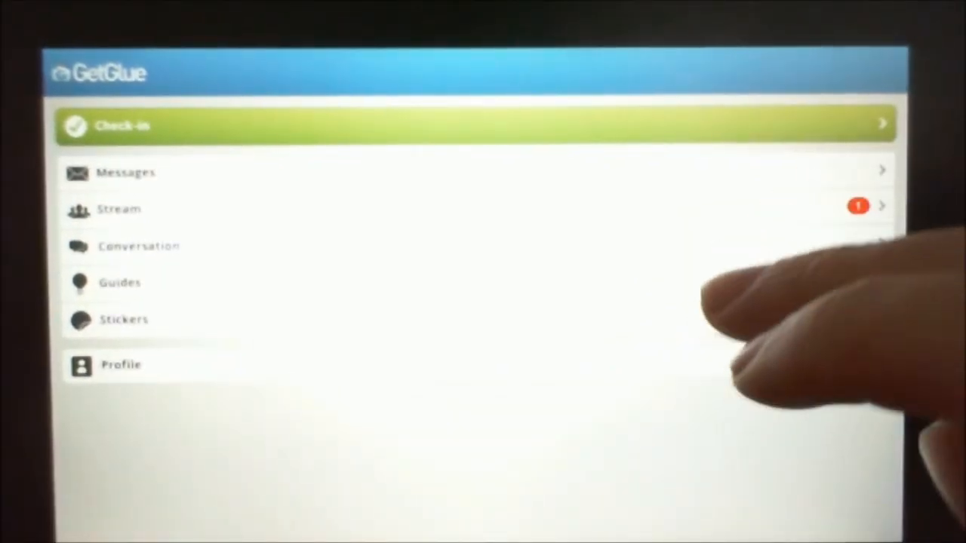
left_click(476, 126)
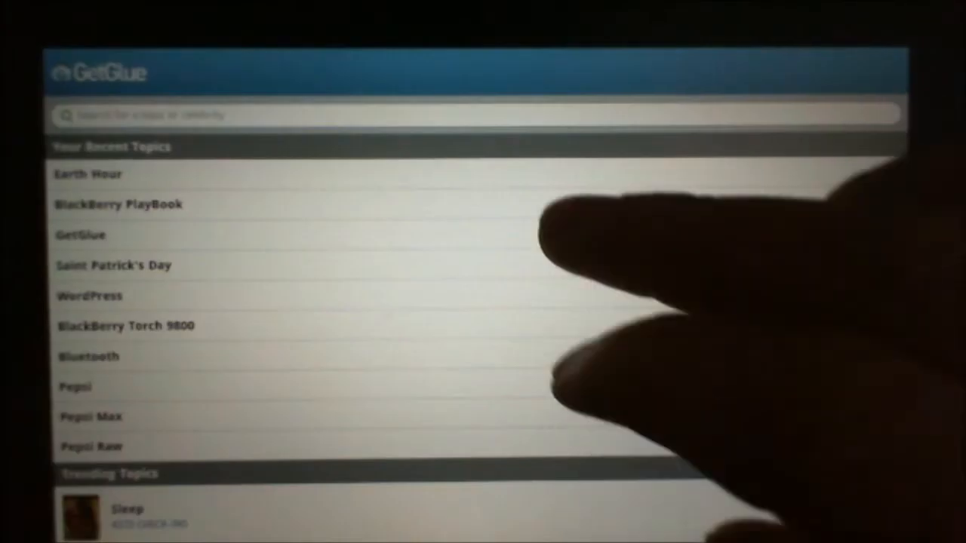
left_click(118, 204)
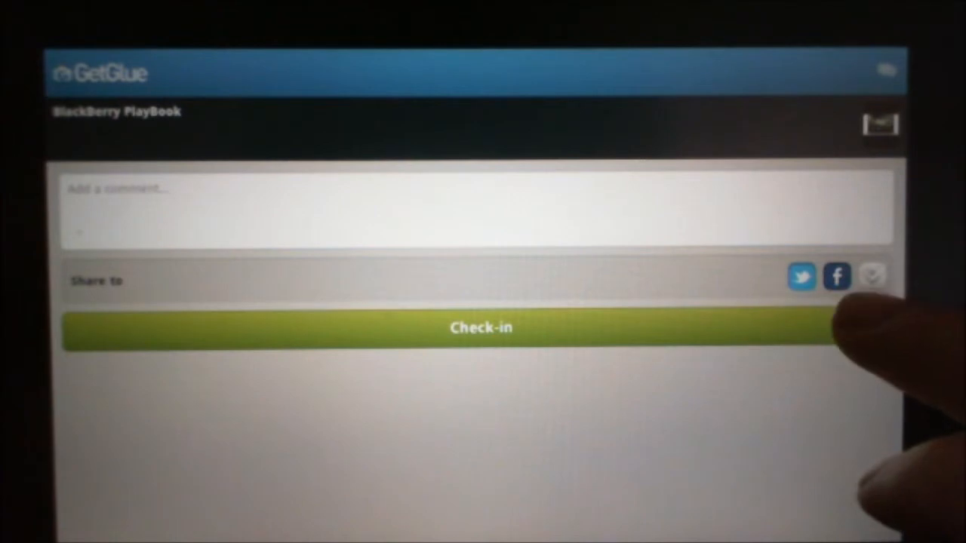
- Confirm the BlackBerry PlayBook check-in and decline rating the app with No thanks
left_click(480, 327)
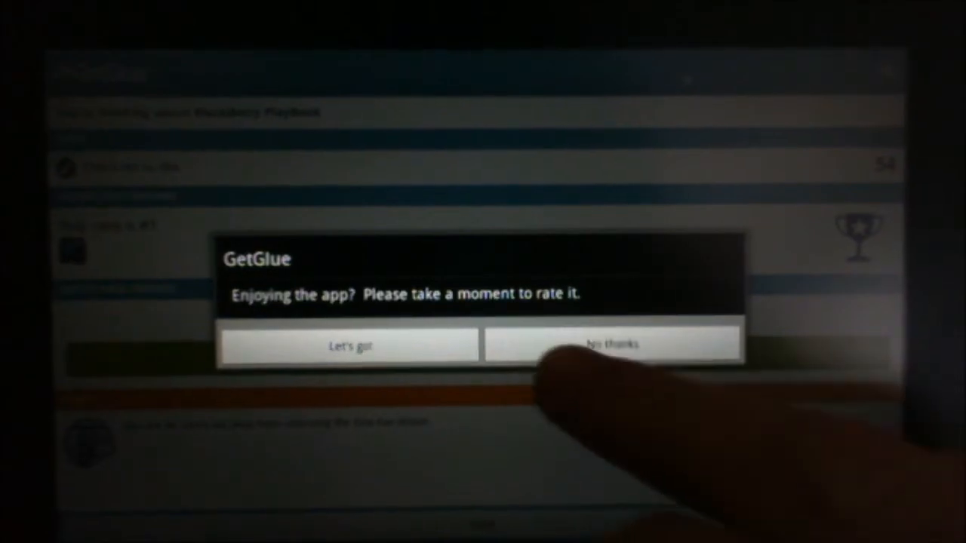
left_click(612, 345)
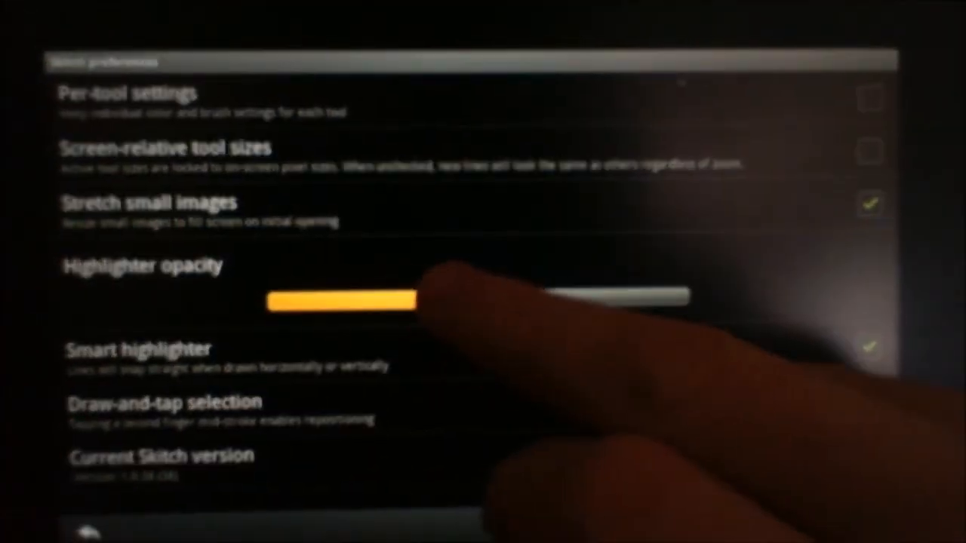
- Raise the Highlighter opacity slider in Skitch Preferences
left_click_drag(411, 300, 456, 299)
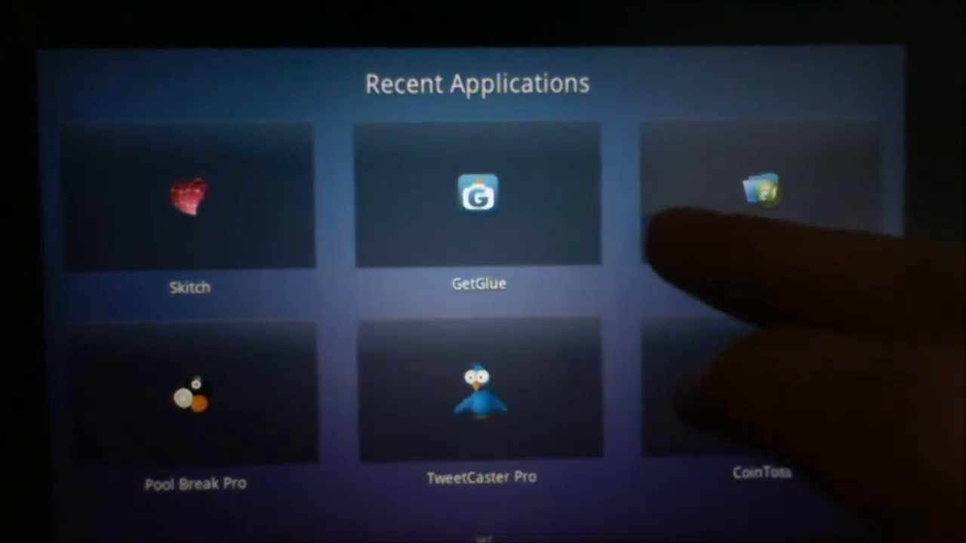
- Return to Skitch and pick the Gallery as the source of an existing picture to annotate
left_click(190, 196)
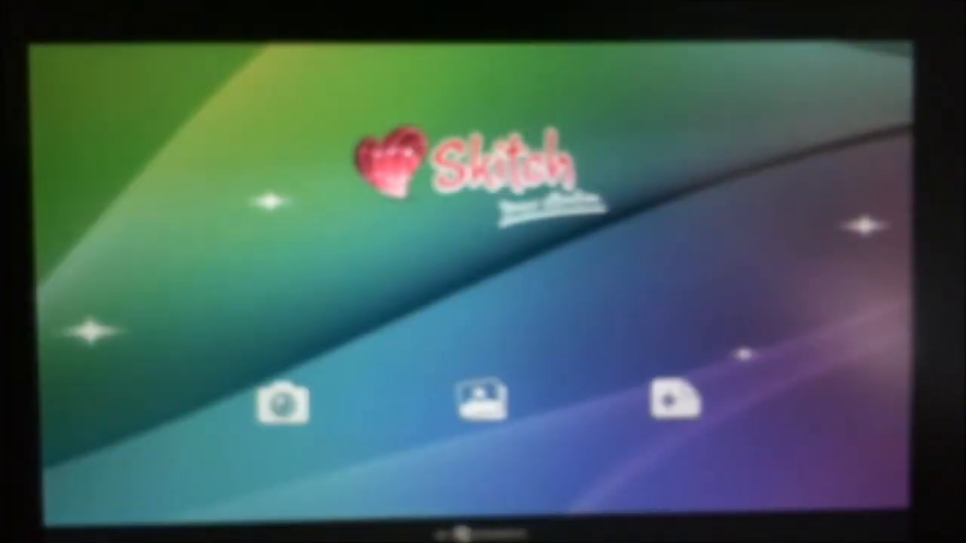
left_click(481, 402)
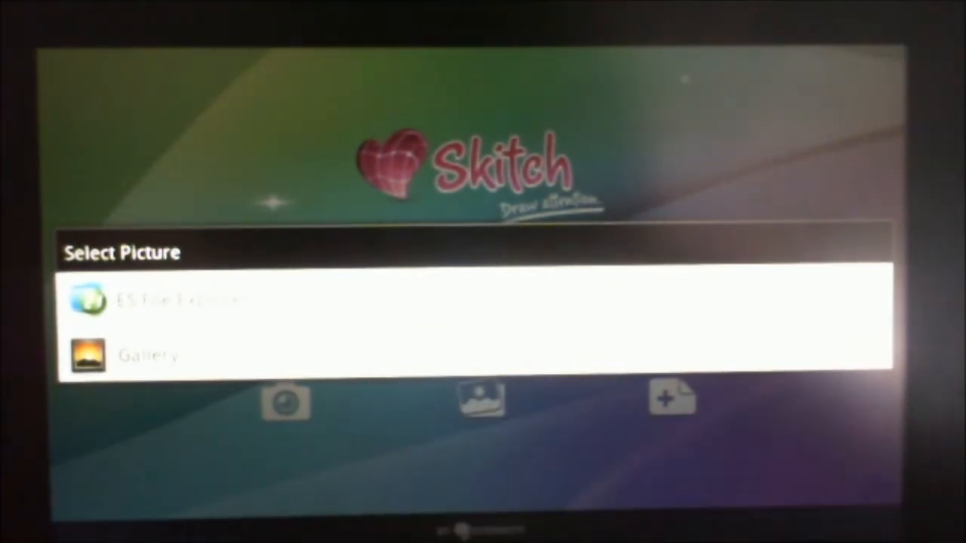
left_click(147, 355)
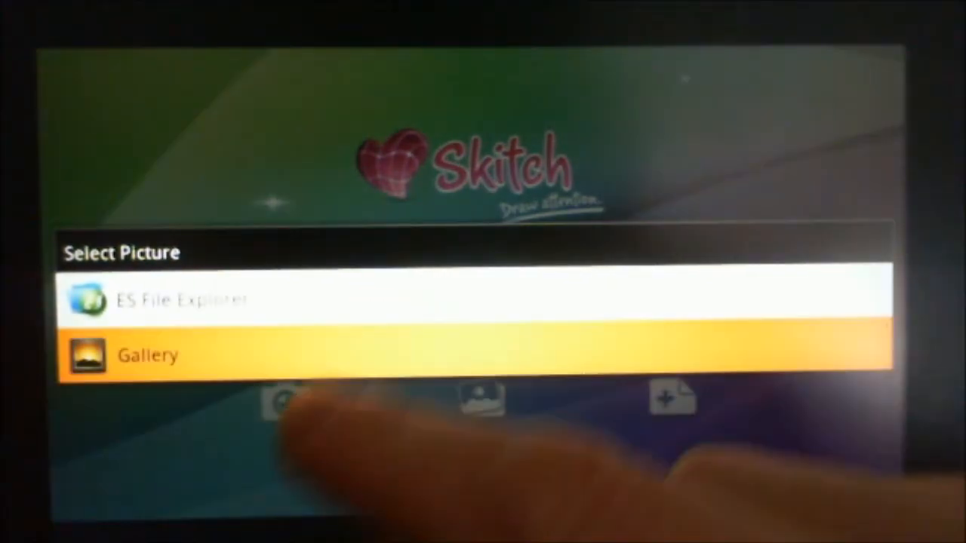
left_click(147, 356)
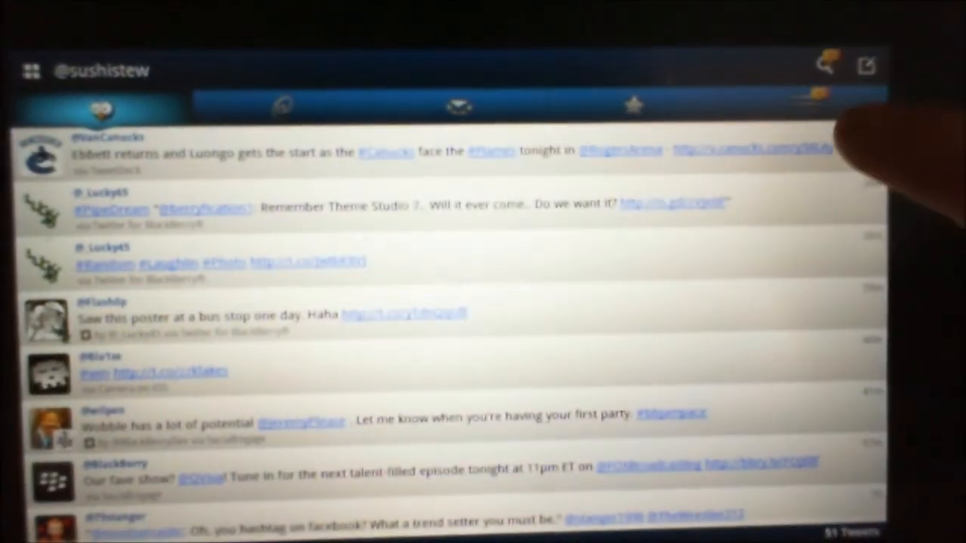
- View the SmartLists page and dismiss its introduction dialog with OK
left_click(806, 105)
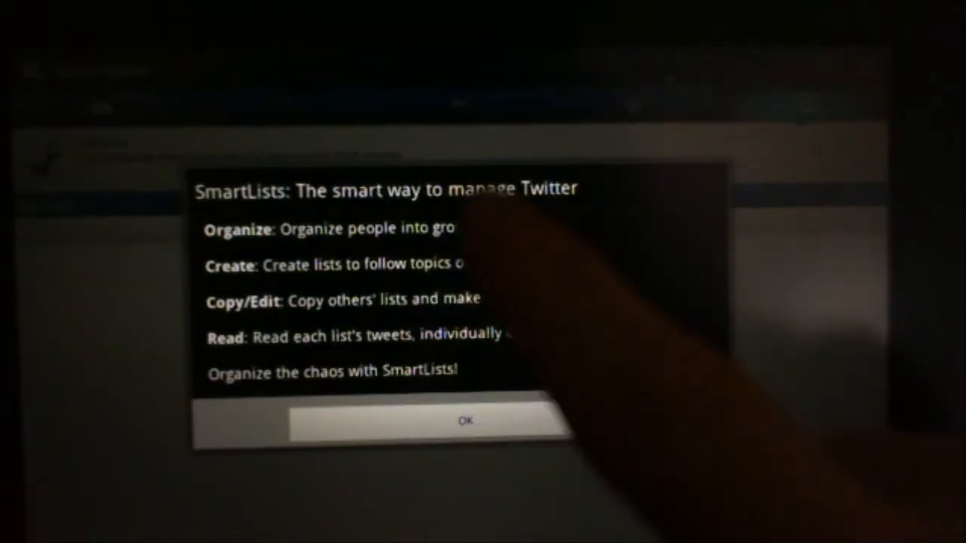
left_click(464, 421)
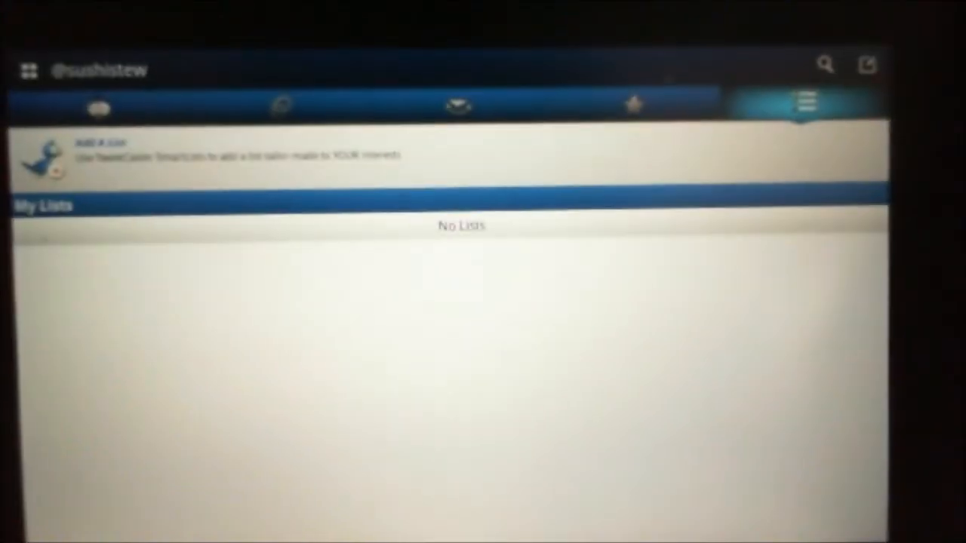
- Go back to the home timeline, scroll it, then switch to the direct messages
left_click(99, 106)
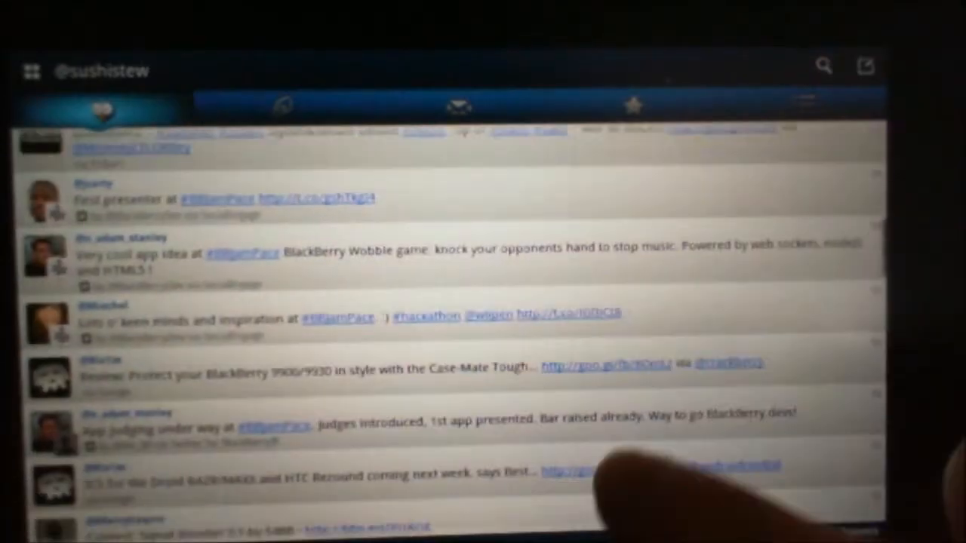
scroll("down", 3)
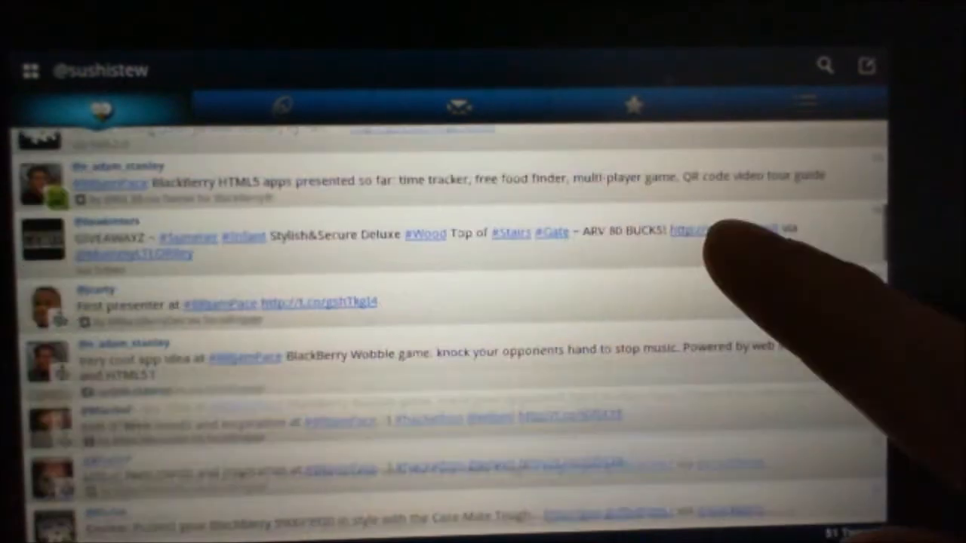
left_click(459, 106)
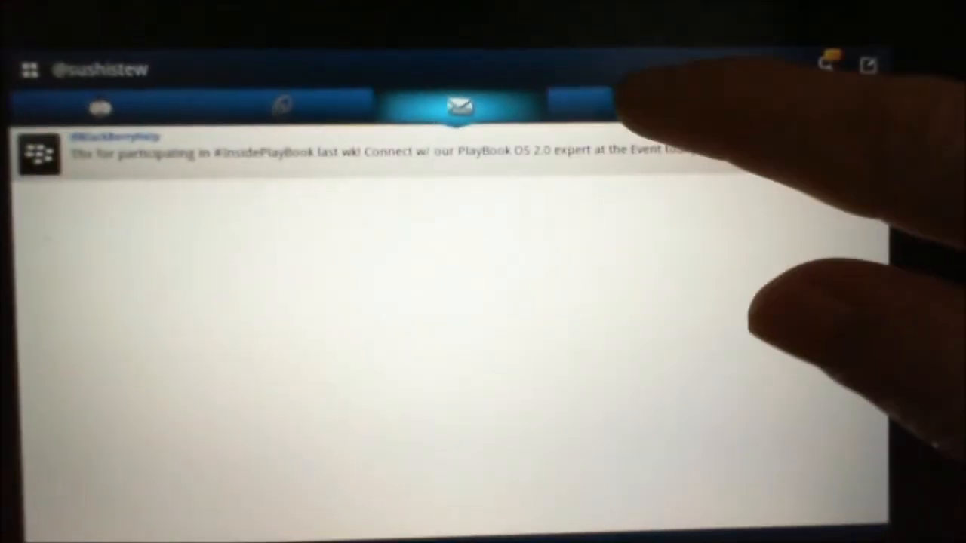
- Bring up the TweetCaster dashboard via the grid icon beside the account name
left_click(803, 105)
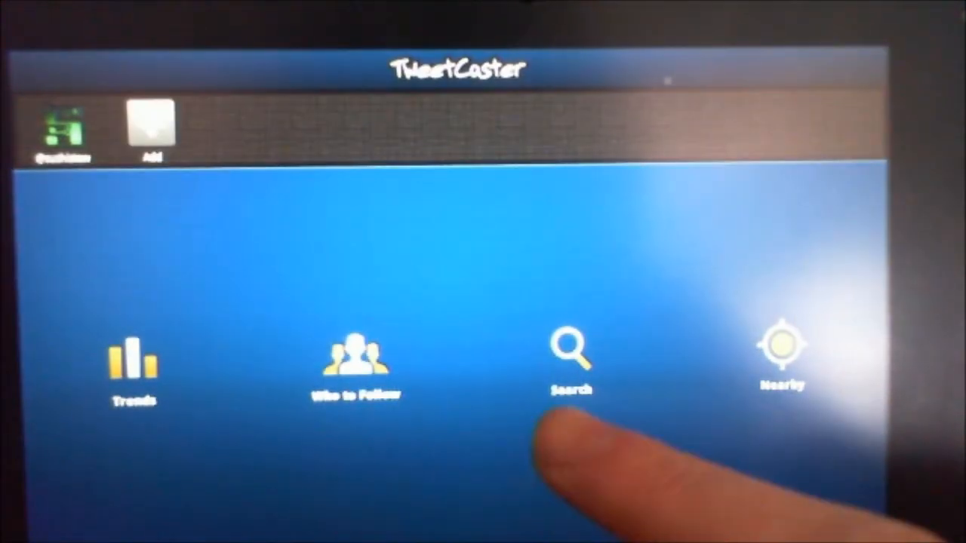
- Start a new tweet, dismiss the URL-shortening 'Good news' notice and return to the timeline
left_click(782, 347)
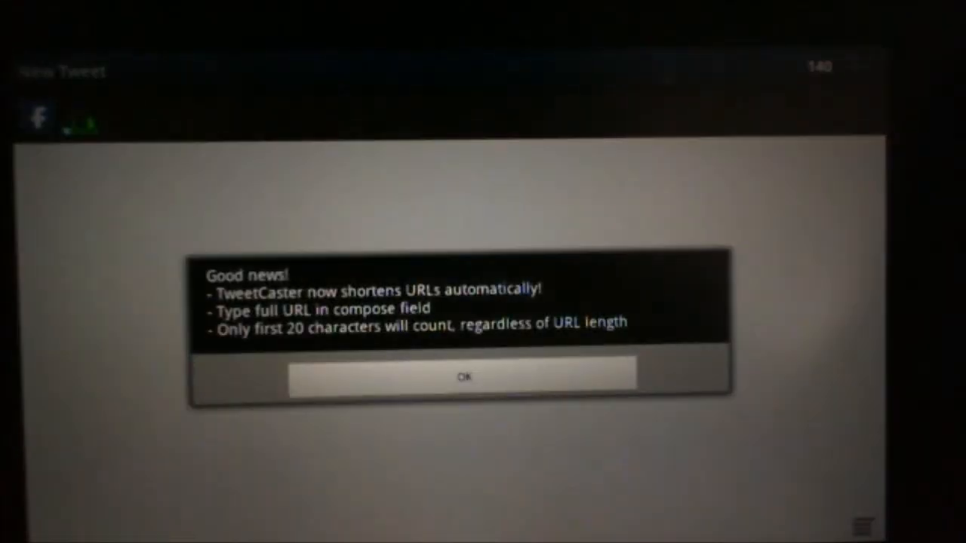
left_click(464, 376)
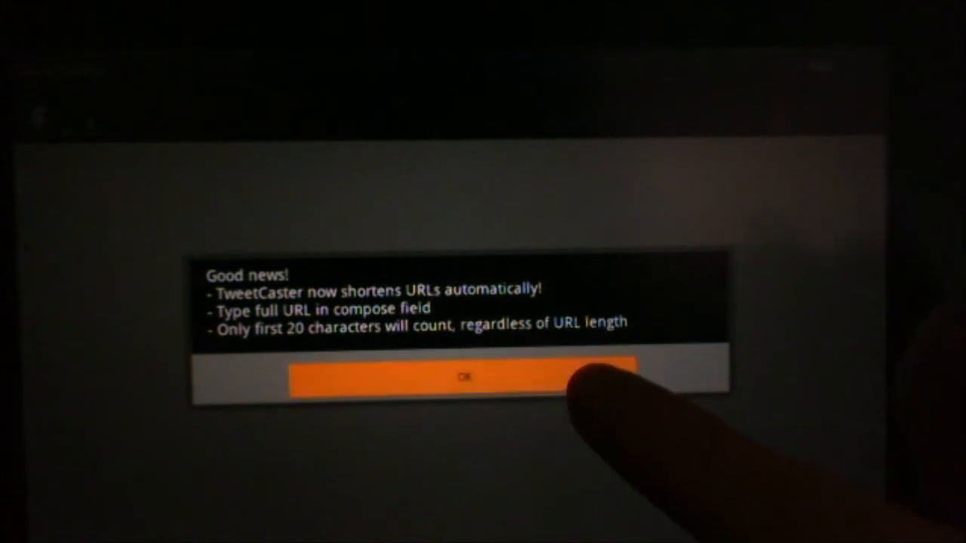
left_click(464, 377)
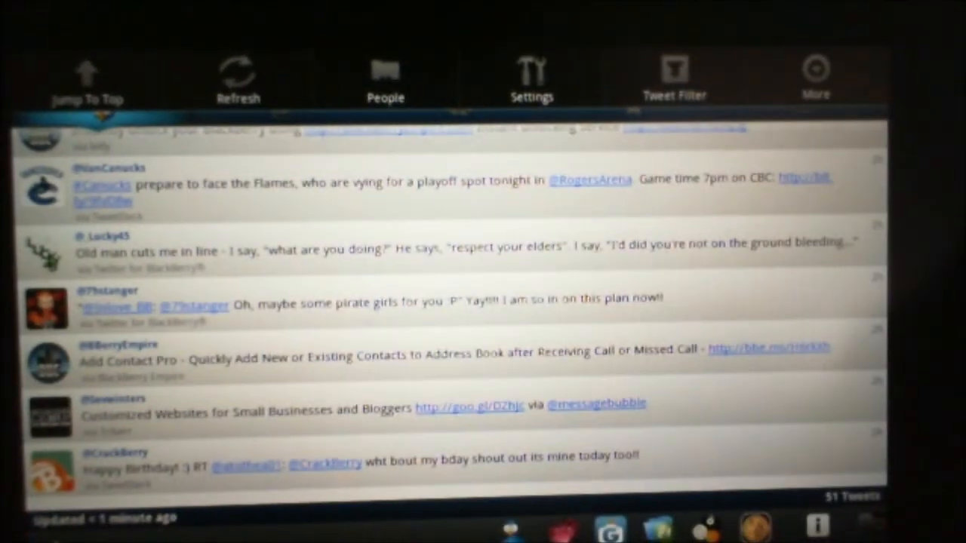
- Choose the dark theme under Settings > Customize, then reach the Search Party search screen
left_click(532, 76)
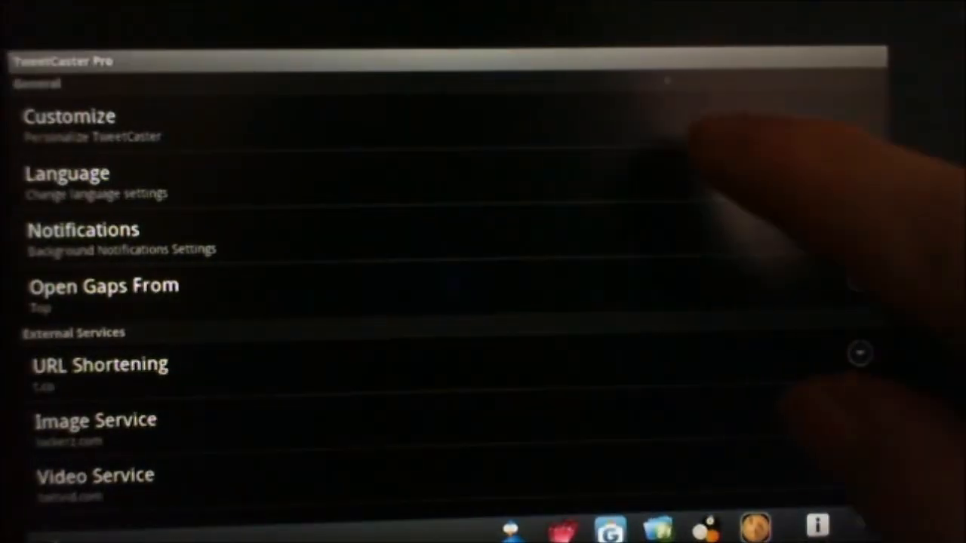
left_click(69, 124)
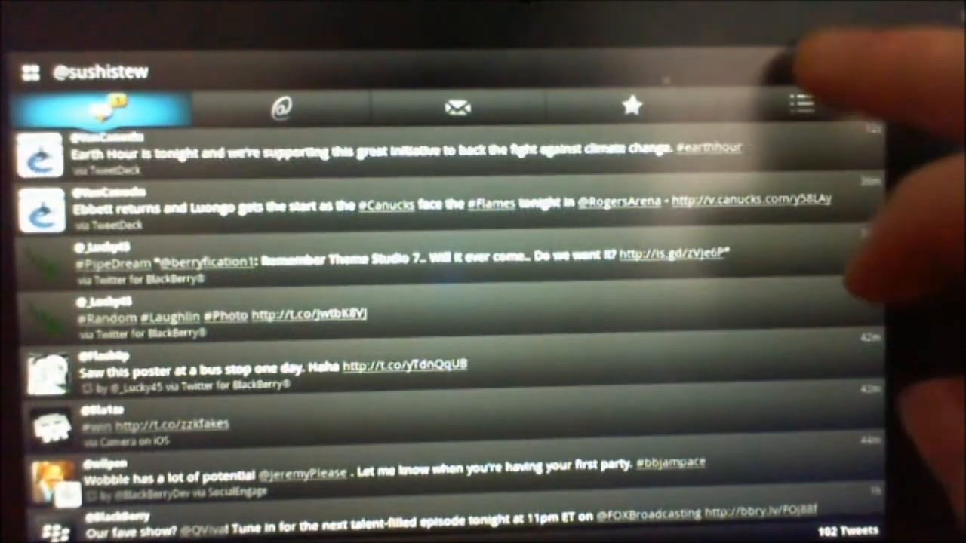
left_click(281, 106)
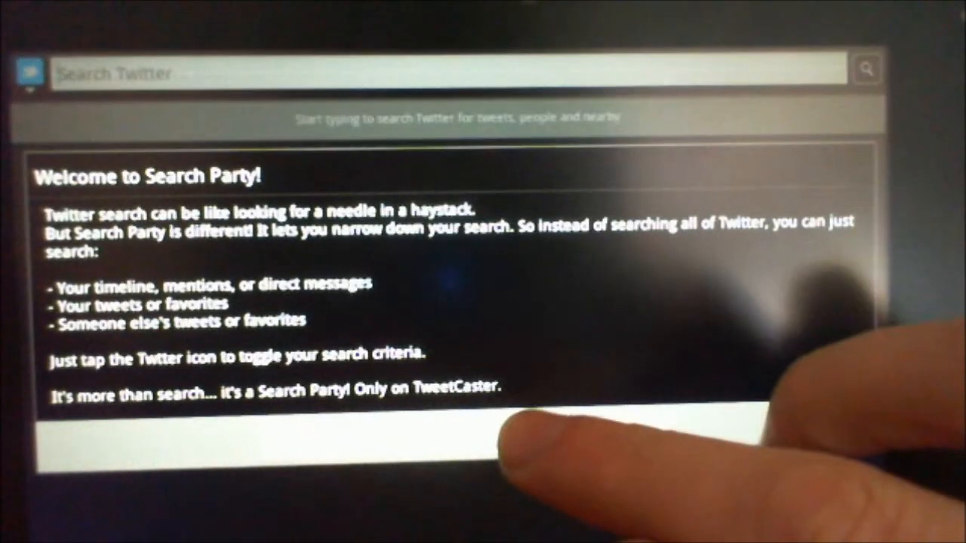